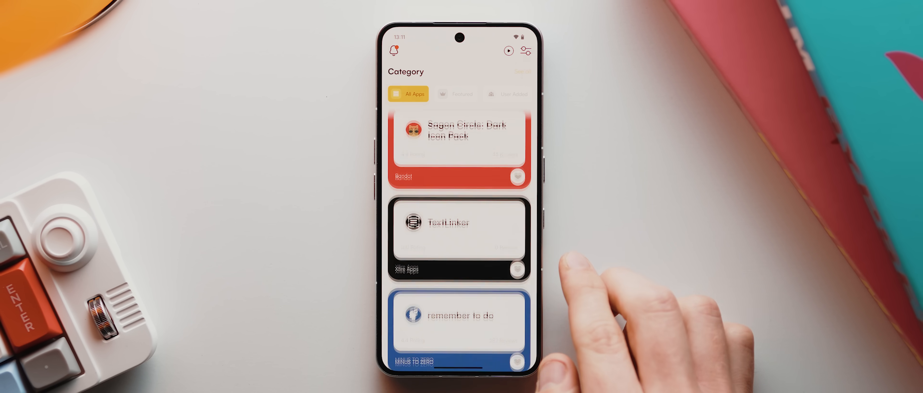
Step: Add the Toolkit counter Add/Remove/Reset, Coin Flip and Dice Roll tiles to the panel
{"action": "scroll", "scroll_direction": "down", "scroll_amount": 3}
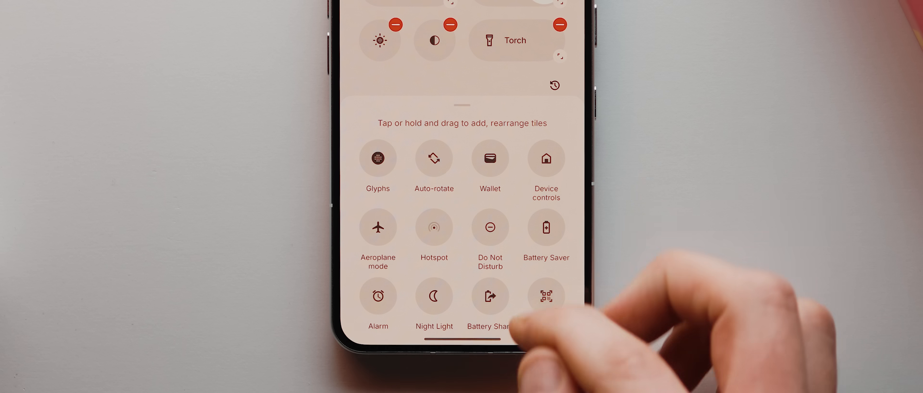
{"action": "scroll", "scroll_direction": "down", "scroll_amount": 3}
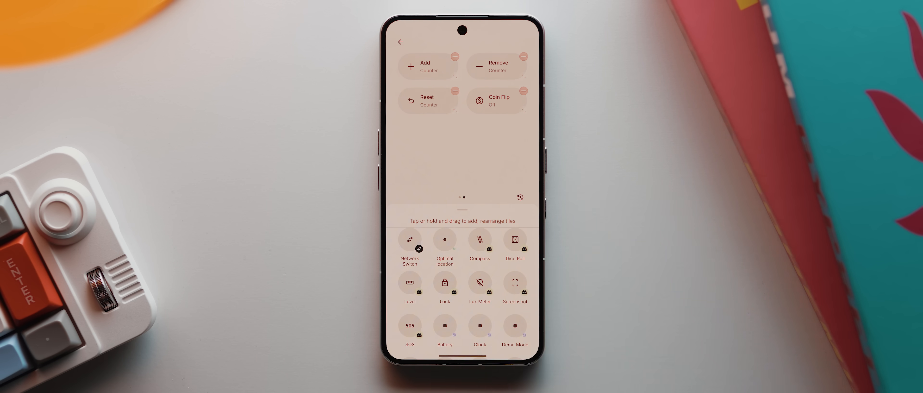
{"action": "left_click", "coordinate": [515, 238]}
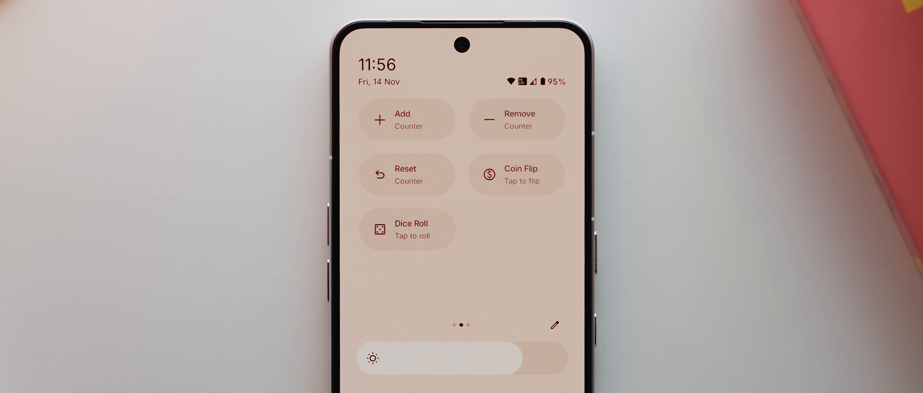
Step: Raise the counter three times with the Add tile, then reset it to zero
{"action": "left_click", "coordinate": [406, 120]}
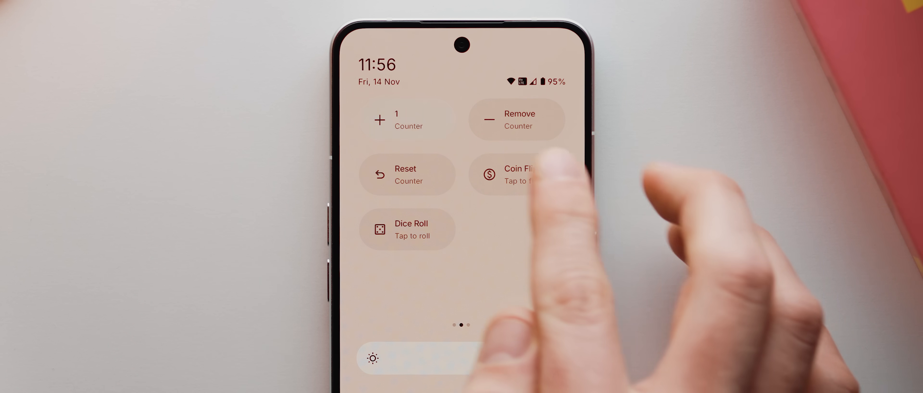
{"action": "left_click", "coordinate": [396, 120]}
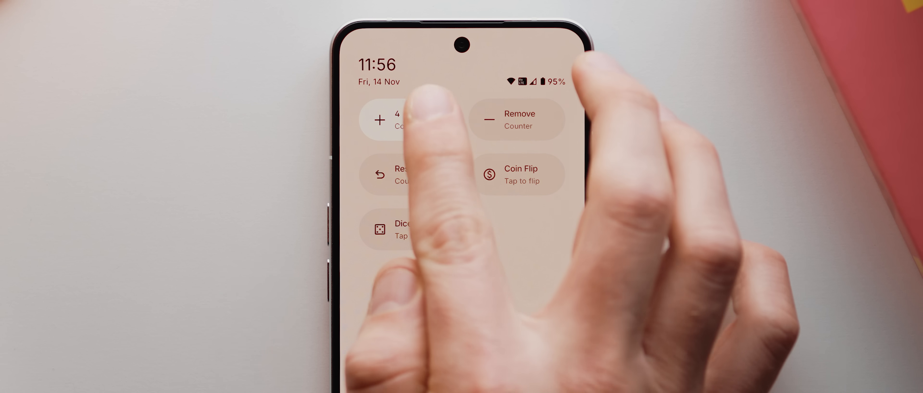
{"action": "left_click", "coordinate": [407, 120]}
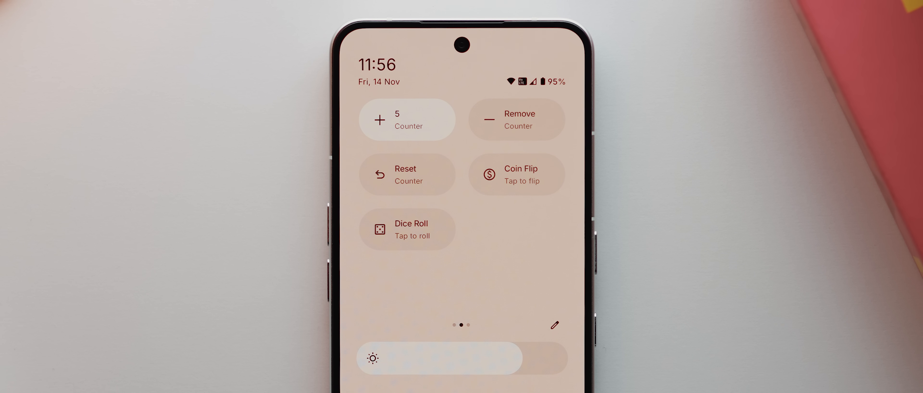
{"action": "left_click", "coordinate": [407, 120]}
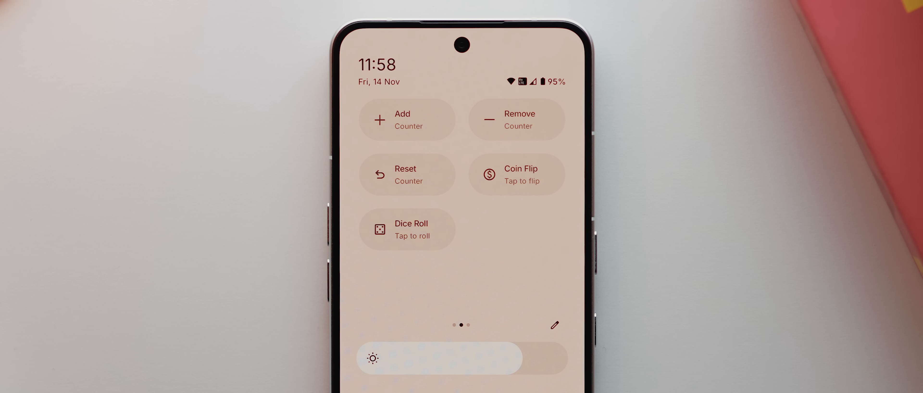
Step: Raise and lower the counter with Add and Remove until it reads 3
{"action": "left_click", "coordinate": [407, 120]}
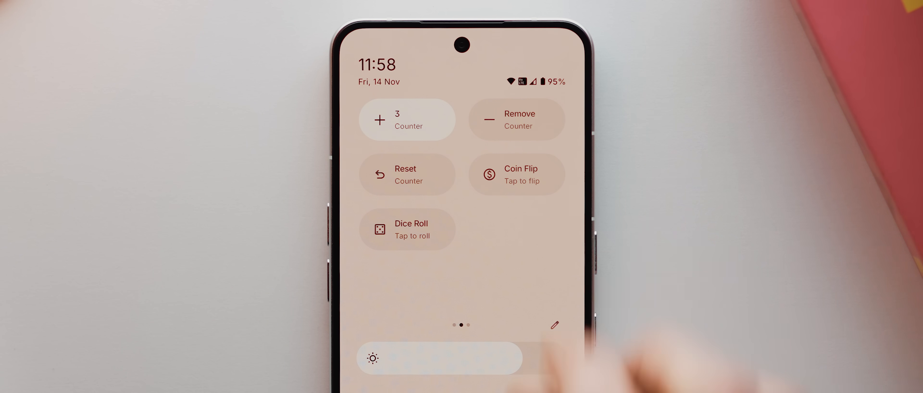
{"action": "left_click", "coordinate": [516, 120]}
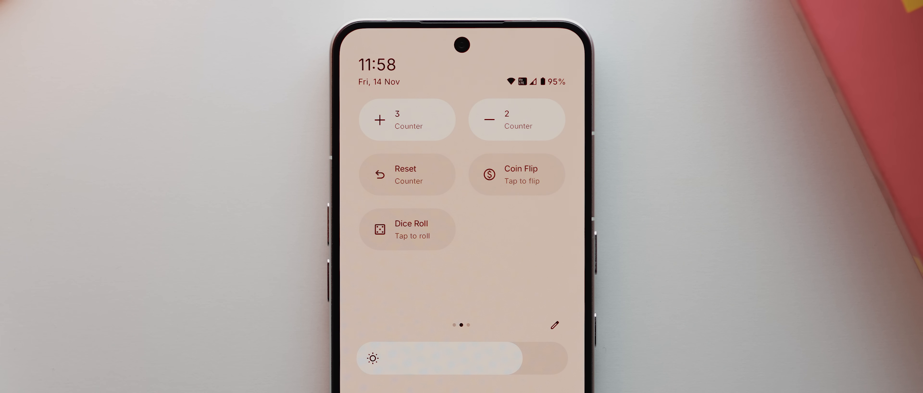
{"action": "left_click", "coordinate": [407, 120]}
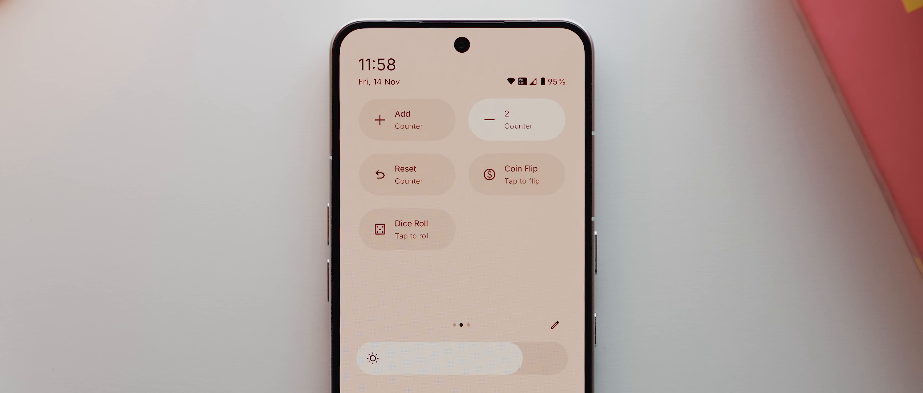
{"action": "left_click", "coordinate": [407, 120]}
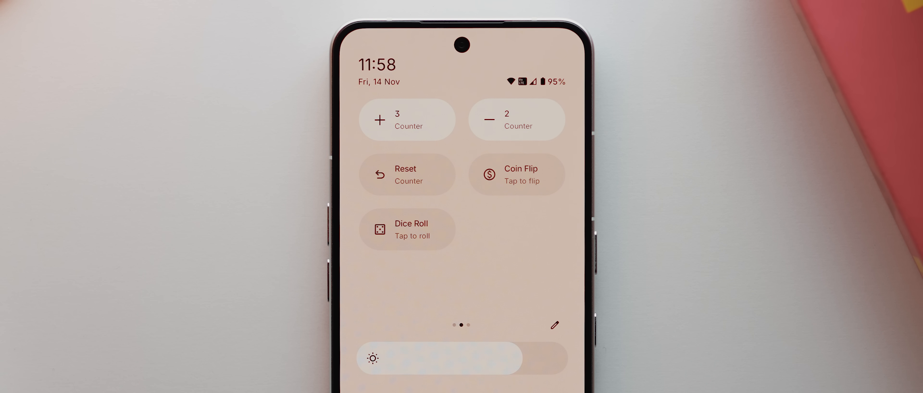
{"action": "left_click", "coordinate": [516, 118]}
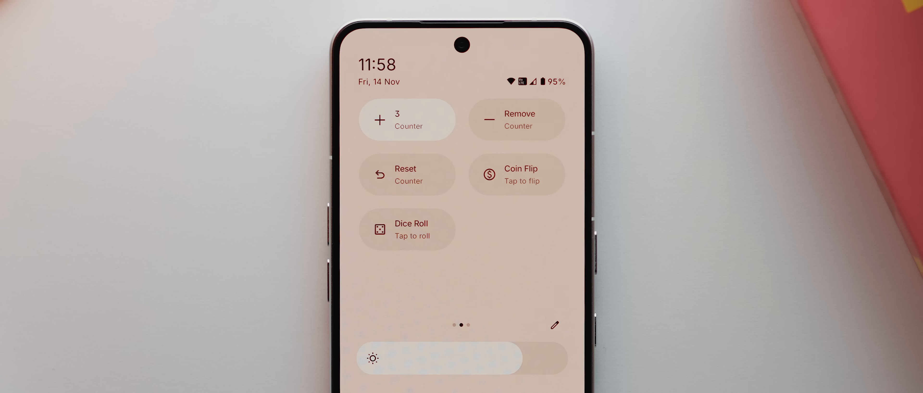
Step: Flip the coin three times ending on Tails and roll the dice twice
{"action": "left_click", "coordinate": [516, 173]}
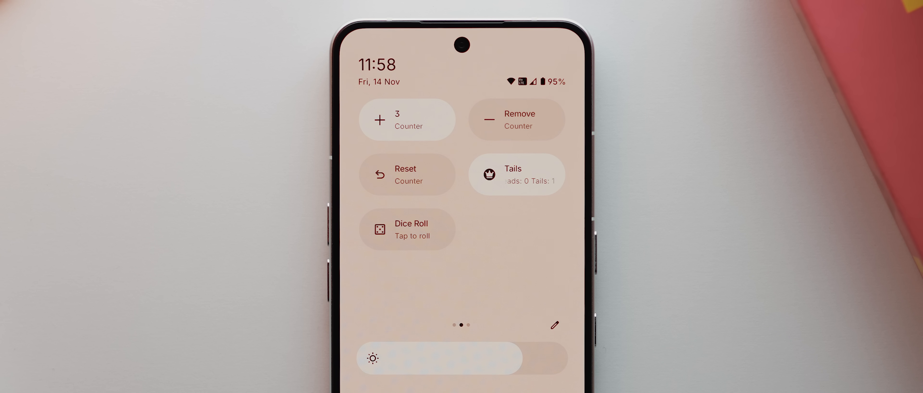
{"action": "left_click", "coordinate": [516, 175]}
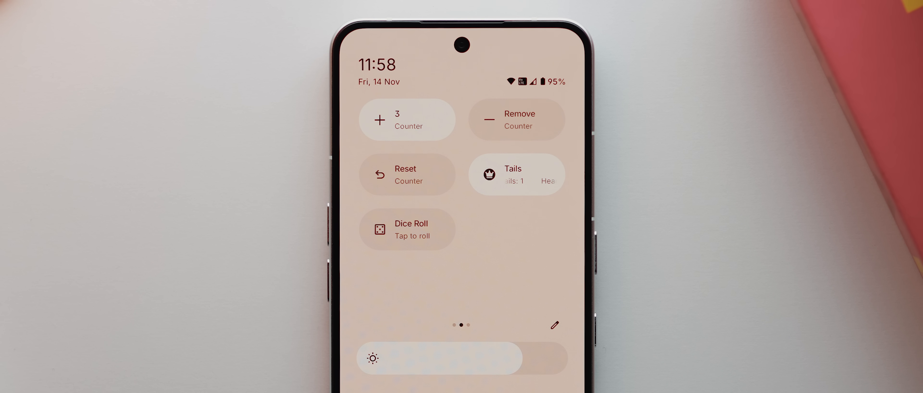
{"action": "left_click", "coordinate": [516, 173]}
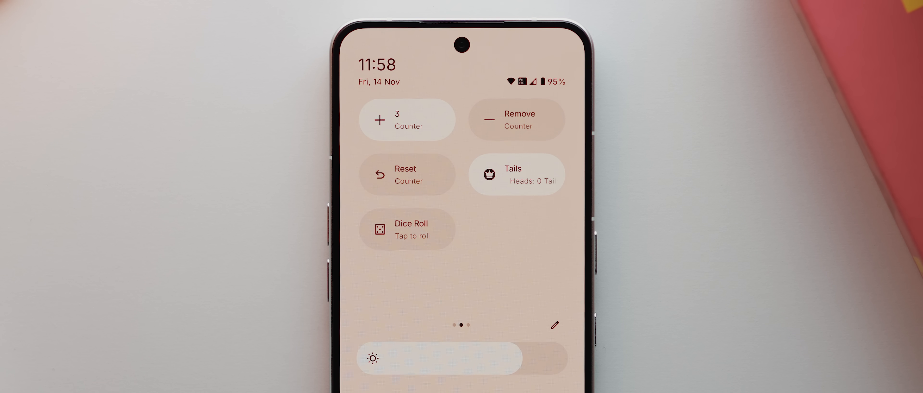
{"action": "left_click", "coordinate": [407, 229]}
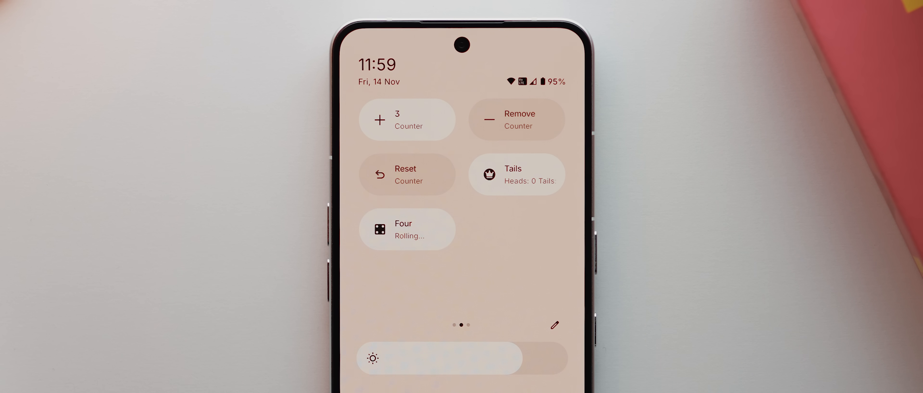
{"action": "left_click", "coordinate": [407, 228]}
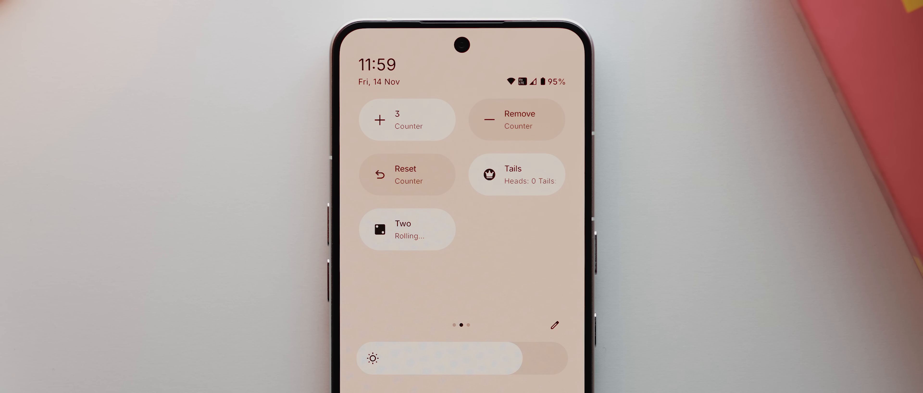
Step: Activate Compass (284° W) and Level (-1°) on the next page, then try the lock tile
{"action": "scroll", "scroll_direction": "left", "scroll_amount": 3}
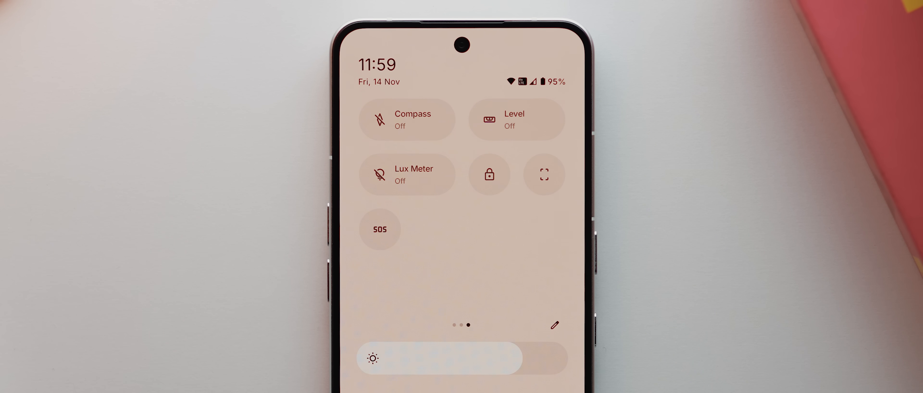
{"action": "left_click", "coordinate": [407, 119]}
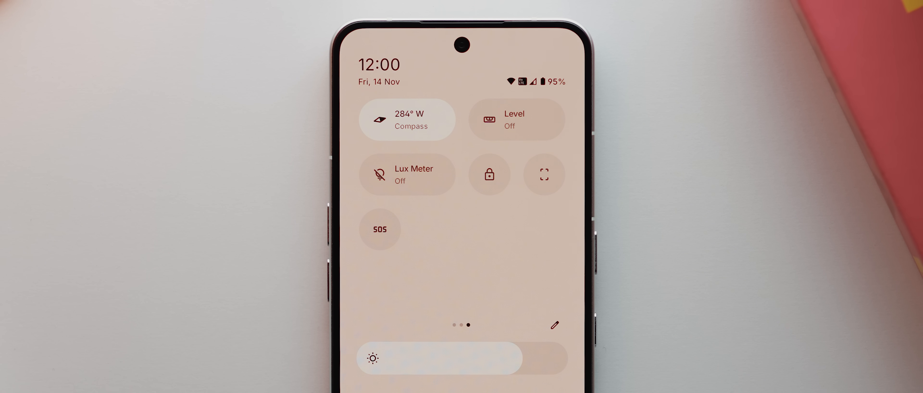
{"action": "left_click", "coordinate": [517, 120]}
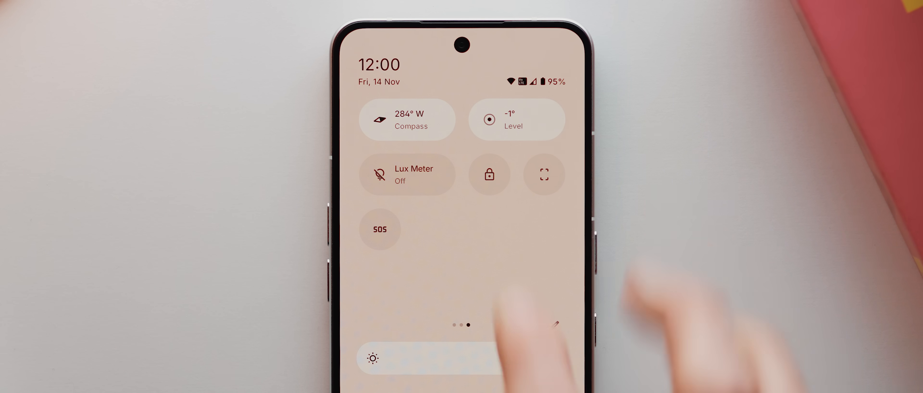
{"action": "left_click", "coordinate": [407, 174]}
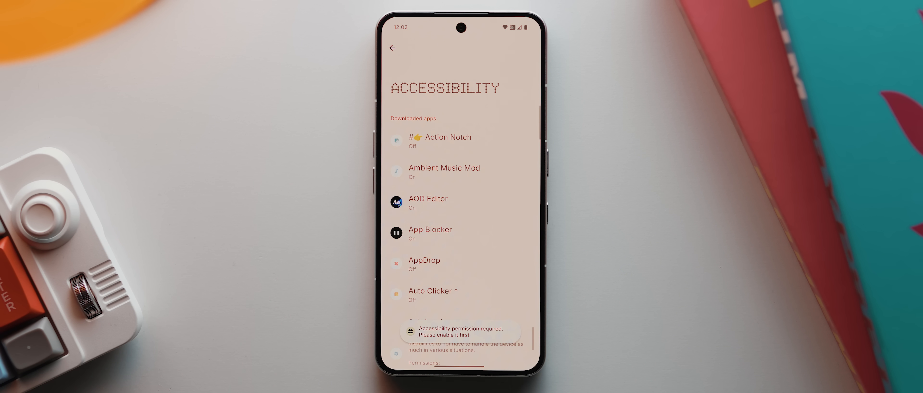
Step: Enable the Use Toolkit Tiles accessibility service, then lock the phone from the lock tile
{"action": "scroll", "scroll_direction": "down", "scroll_amount": 3}
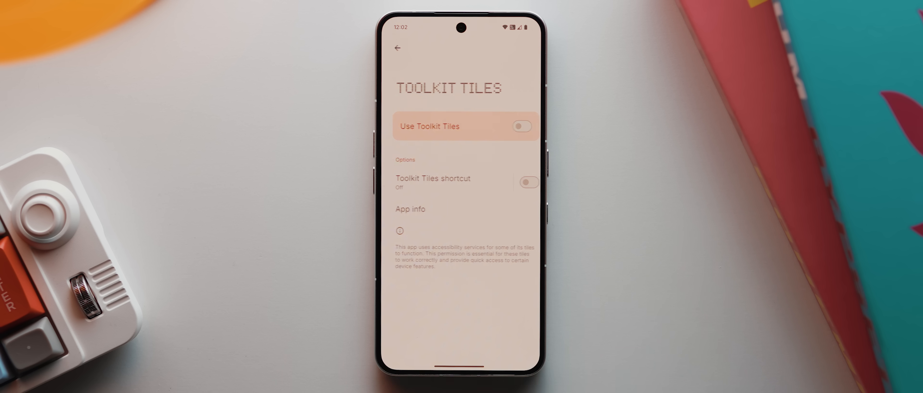
{"action": "left_click", "coordinate": [521, 125]}
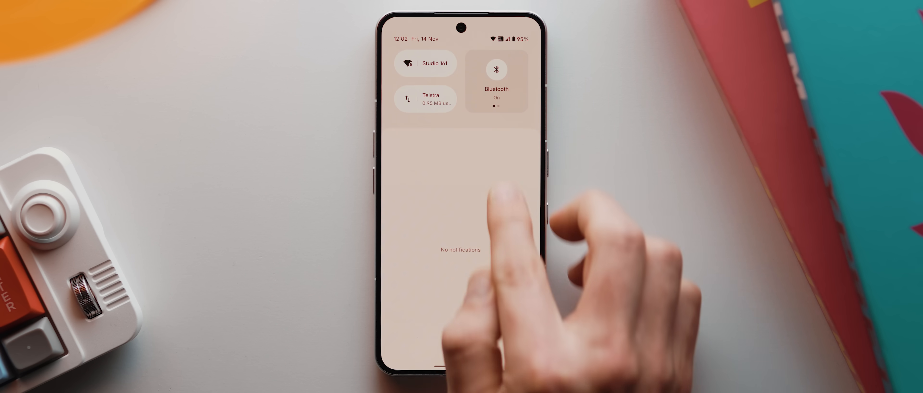
{"action": "scroll", "scroll_direction": "left", "scroll_amount": 3}
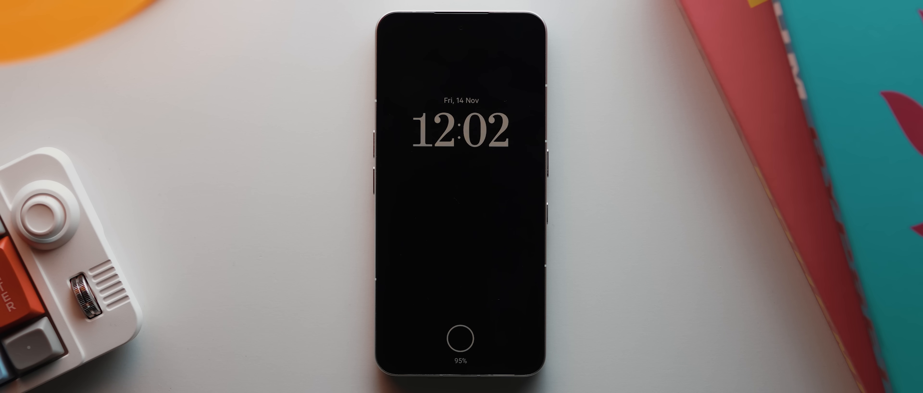
{"action": "left_click", "coordinate": [461, 339]}
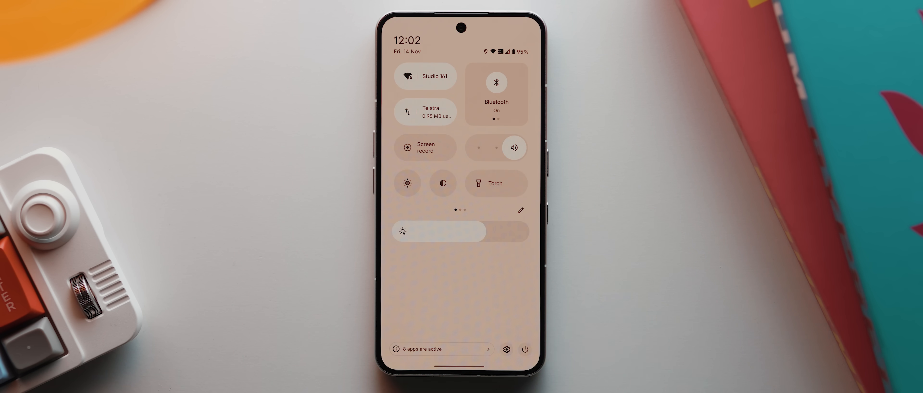
Step: Capture a home-screen screenshot with the Screenshot tile and dismiss its preview
{"action": "scroll", "scroll_direction": "left", "scroll_amount": 3}
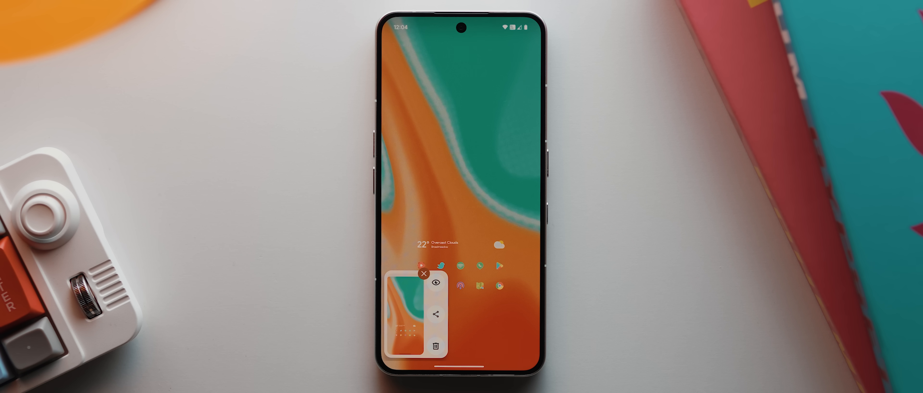
{"action": "left_click", "coordinate": [425, 274]}
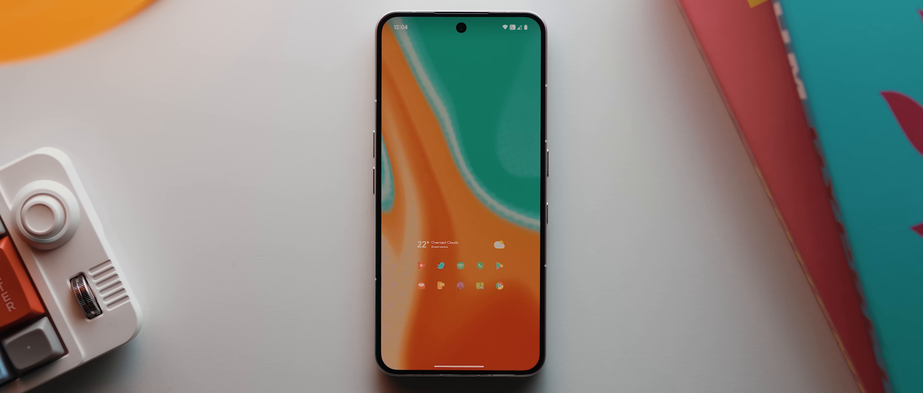